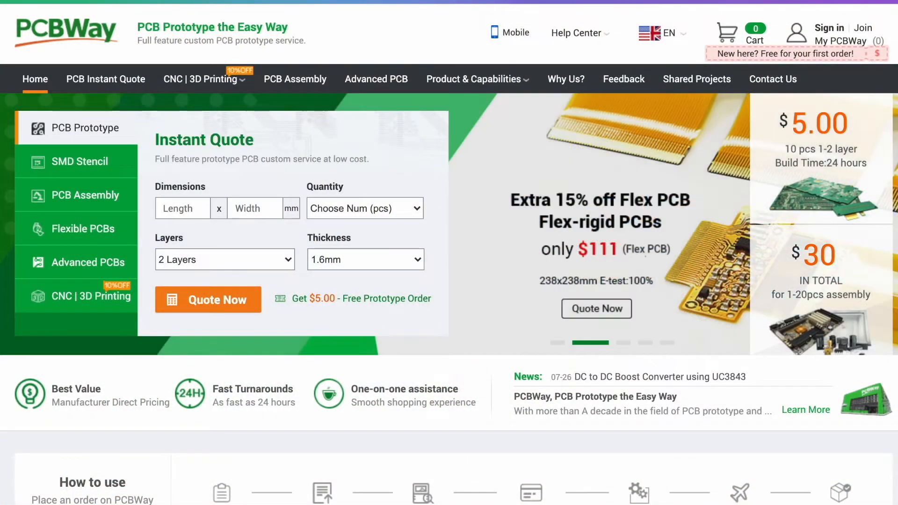
mouse_move(76, 162)
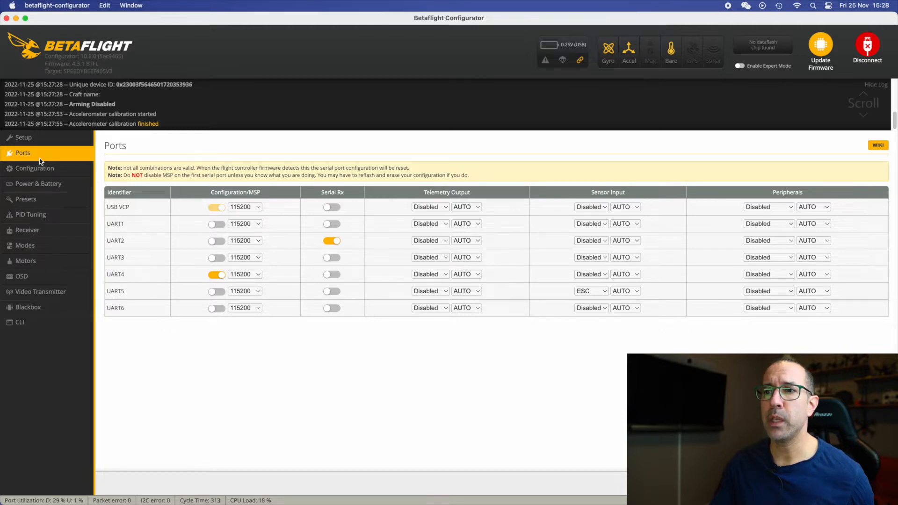
- Move the serial receiver from UART2 to UART3, enable MSP on UART1, and save the ports
click(331, 257)
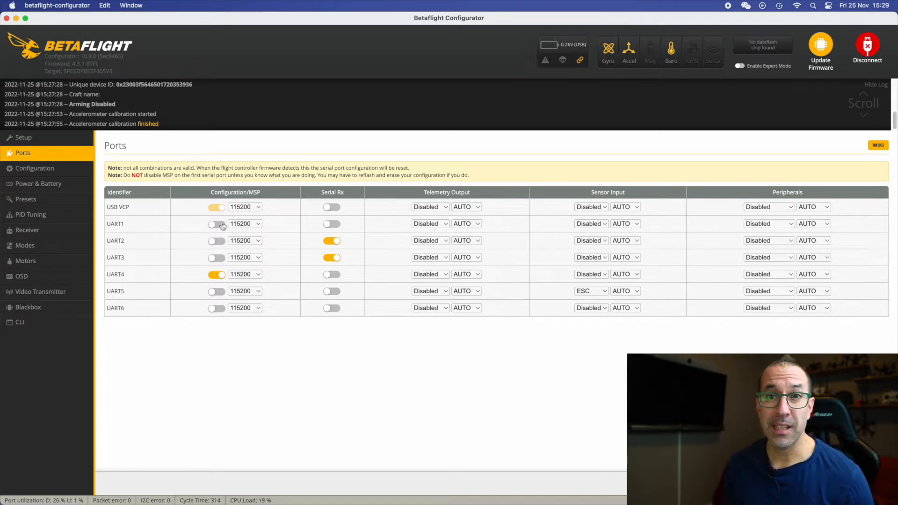
click(216, 223)
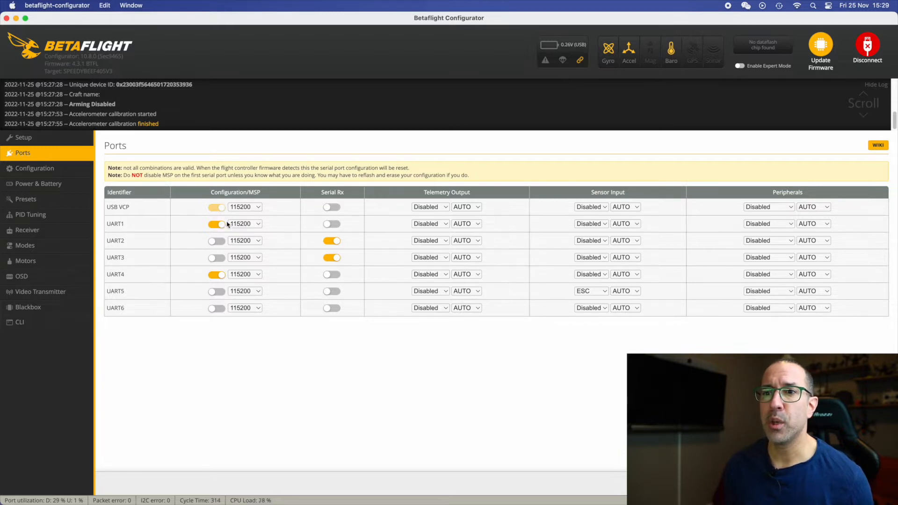
click(331, 240)
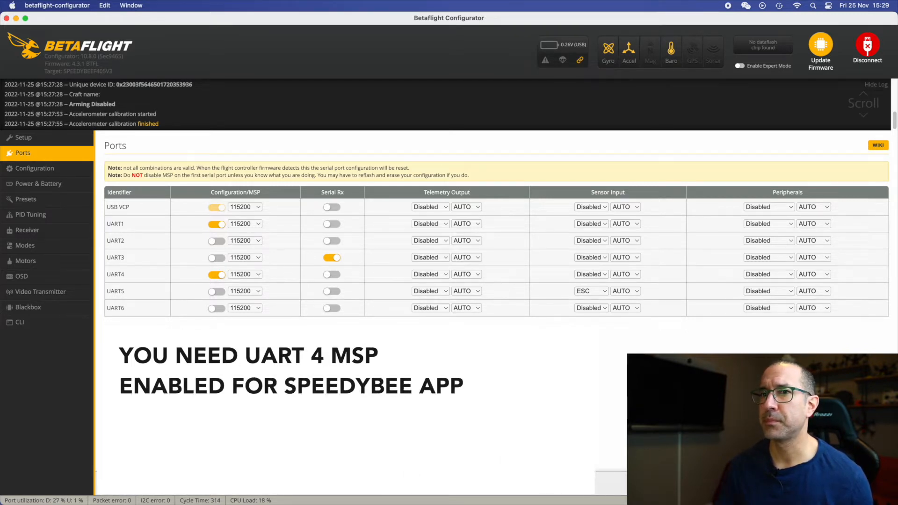
click(34, 167)
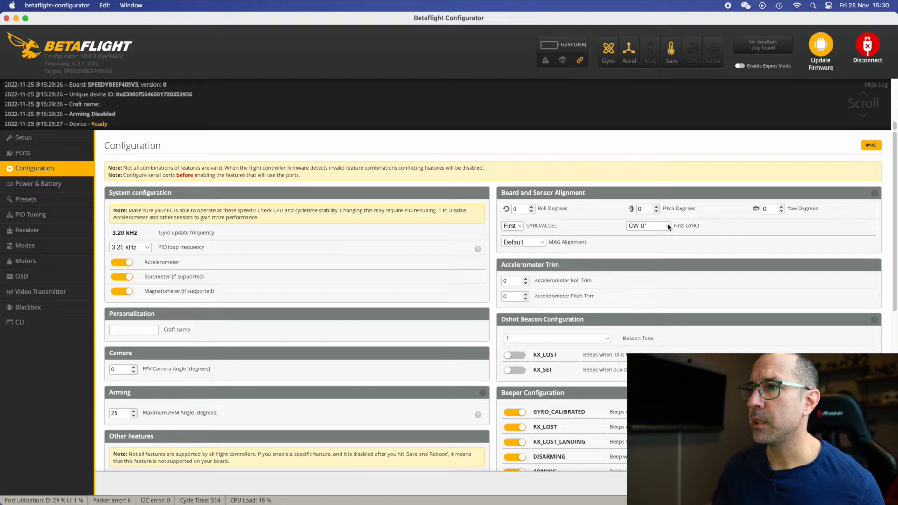
- Set the first gyro alignment to CW 180° and save to the flight controller
click(647, 226)
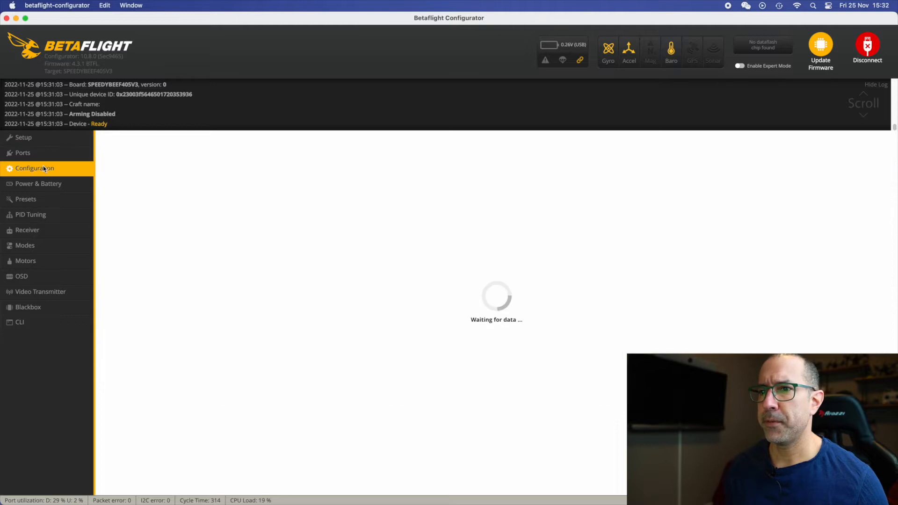
- Name the craft Nord5 Winter in the configuration settings
click(35, 167)
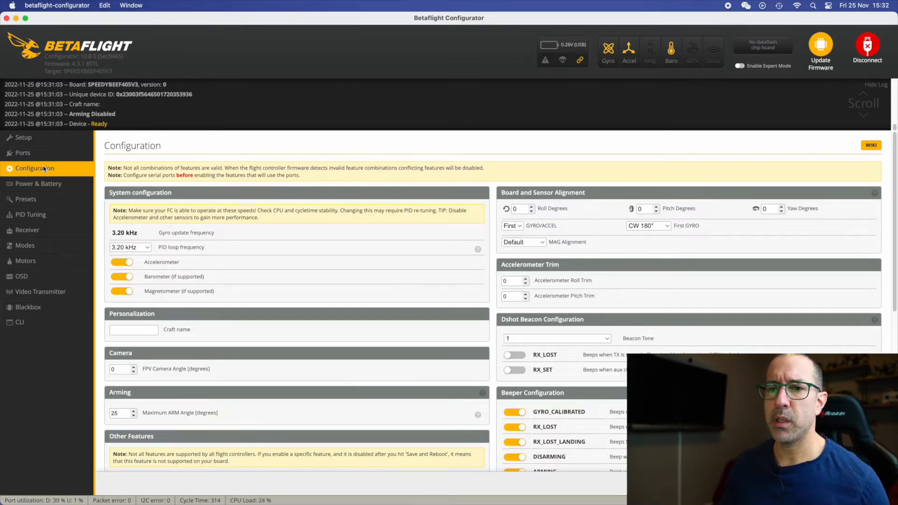
text(0)
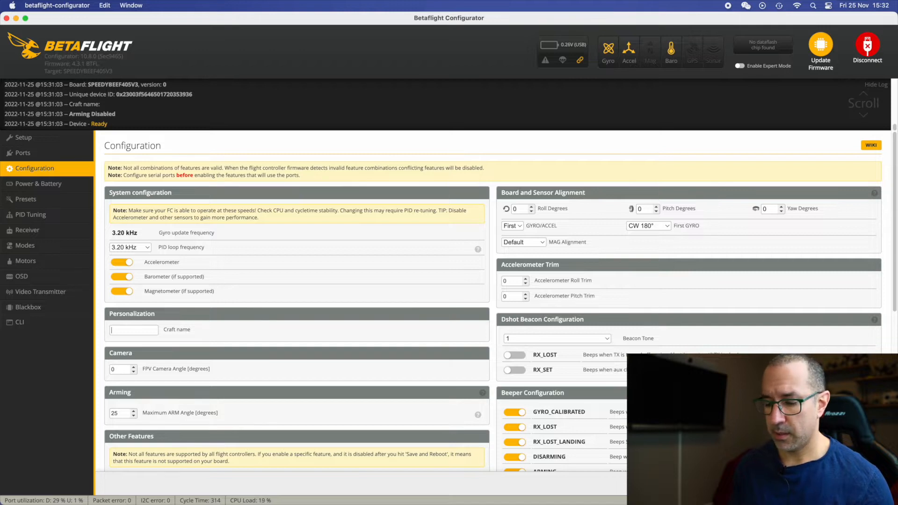
text(Nord5 Winter)
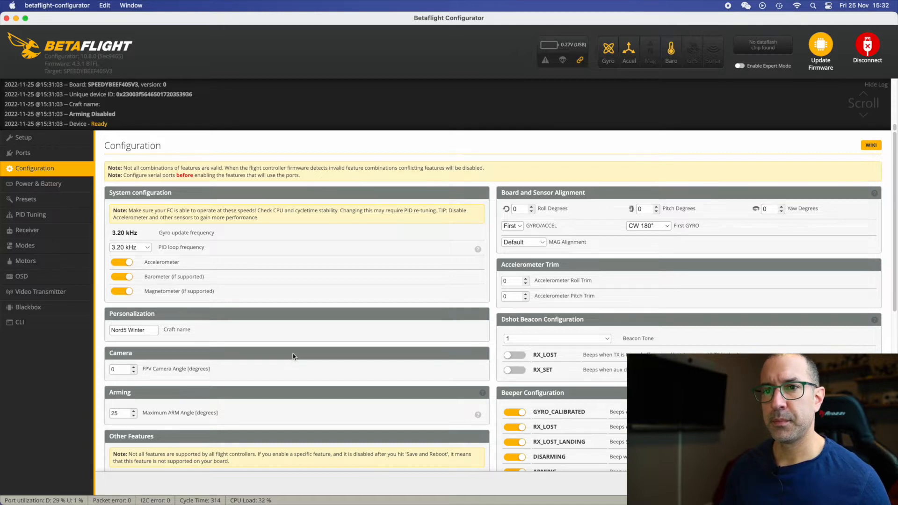
mouse_move(216, 335)
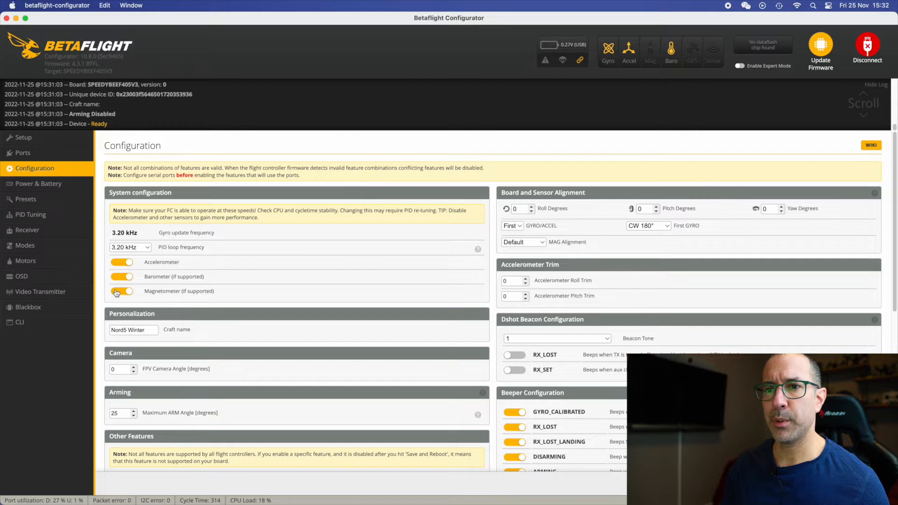
- Disable the magnetometer and enable the Dshot beacon for RX_LOST and RX_SET
click(121, 291)
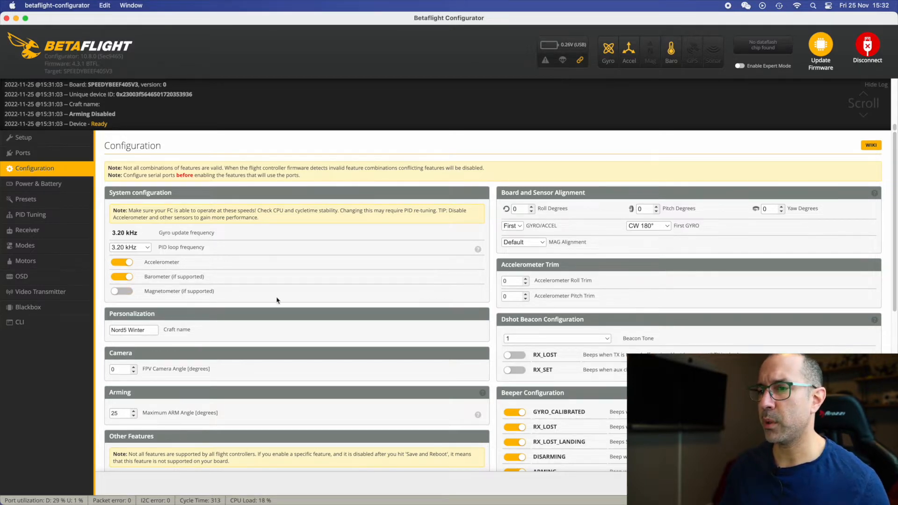
scroll(down, 3)
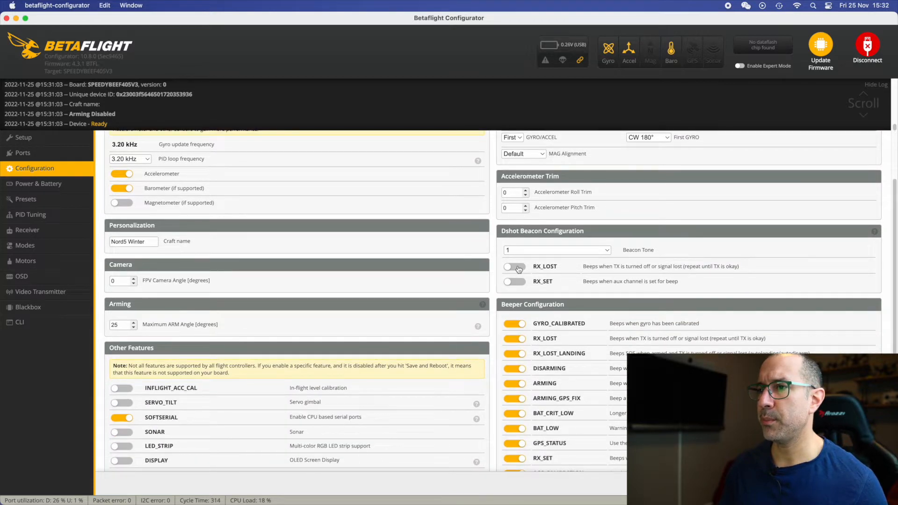
click(514, 266)
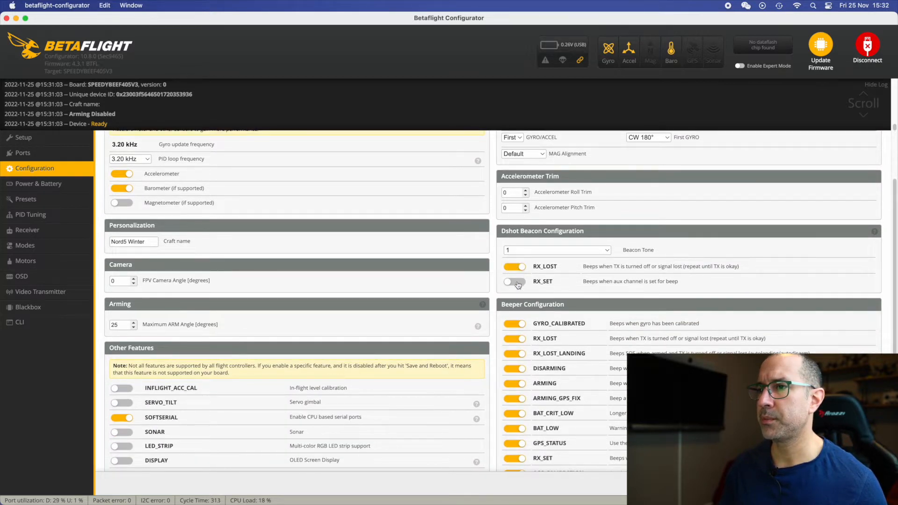
click(513, 282)
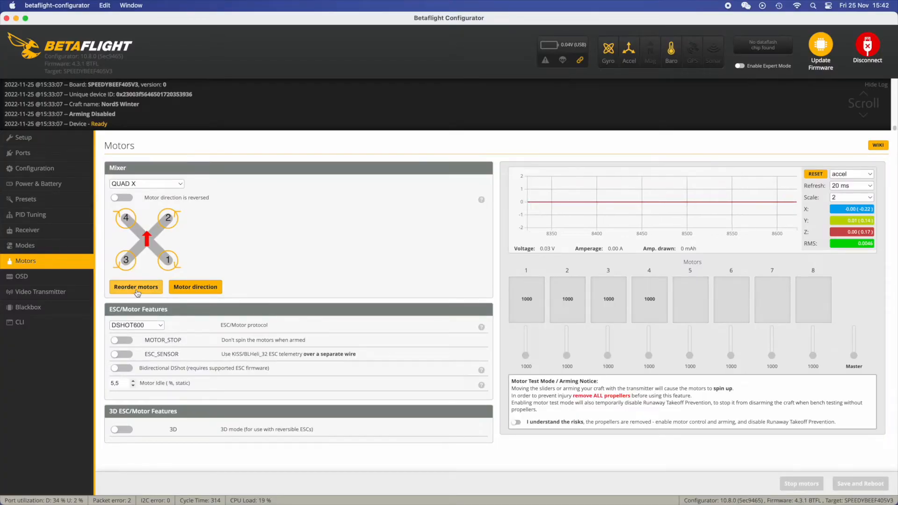
- Reorder the motors by marking each spinning motor on the quad diagram and save the order
click(136, 287)
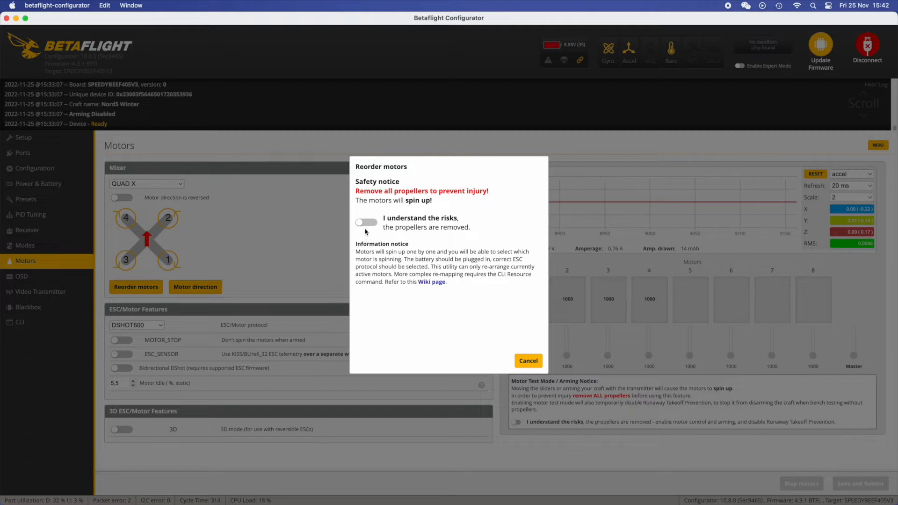
click(366, 223)
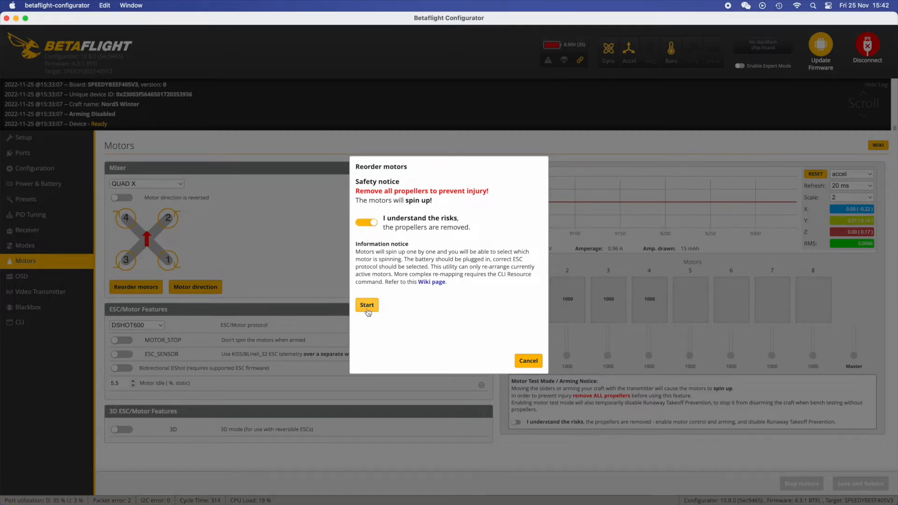
click(367, 305)
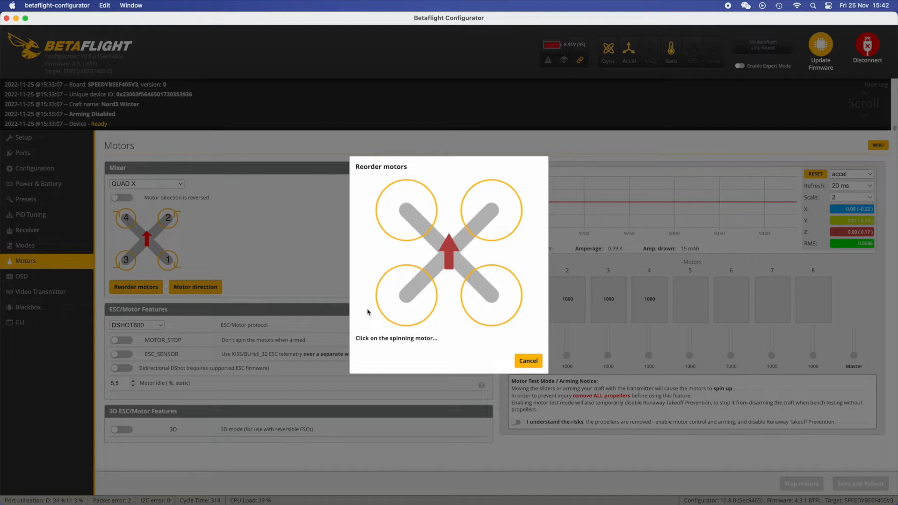
click(406, 209)
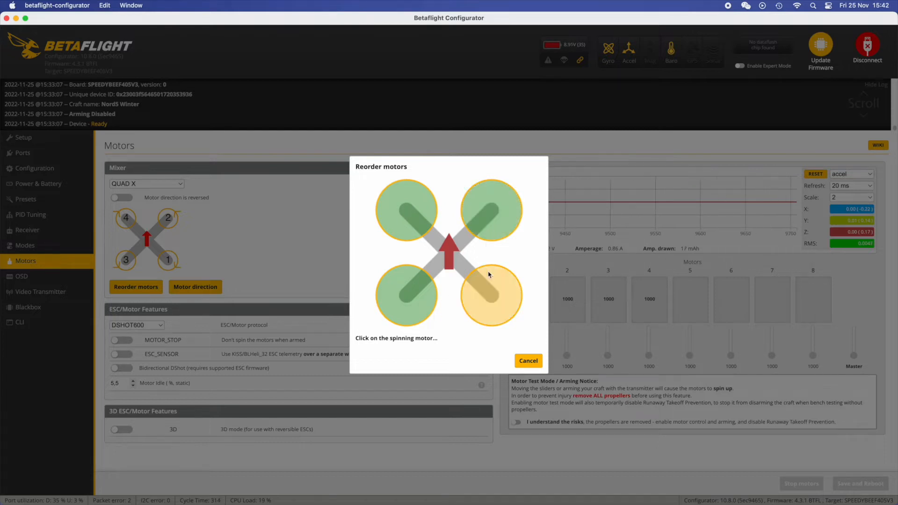
click(492, 296)
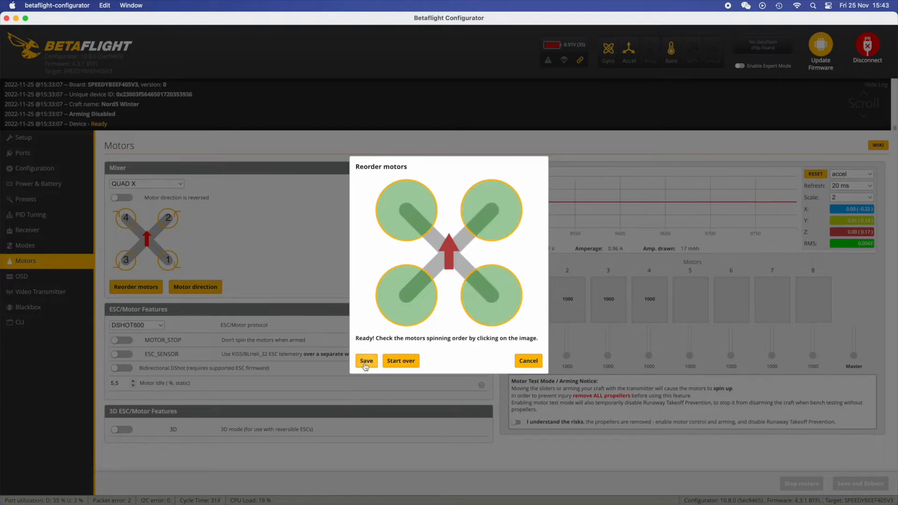
click(366, 362)
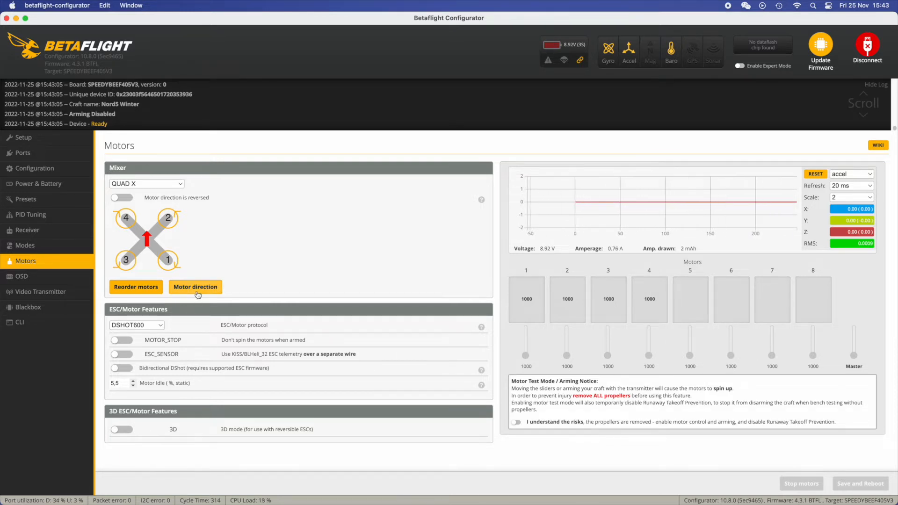
- Run the motor direction wizard and spin the four motors to verify their directions
click(194, 287)
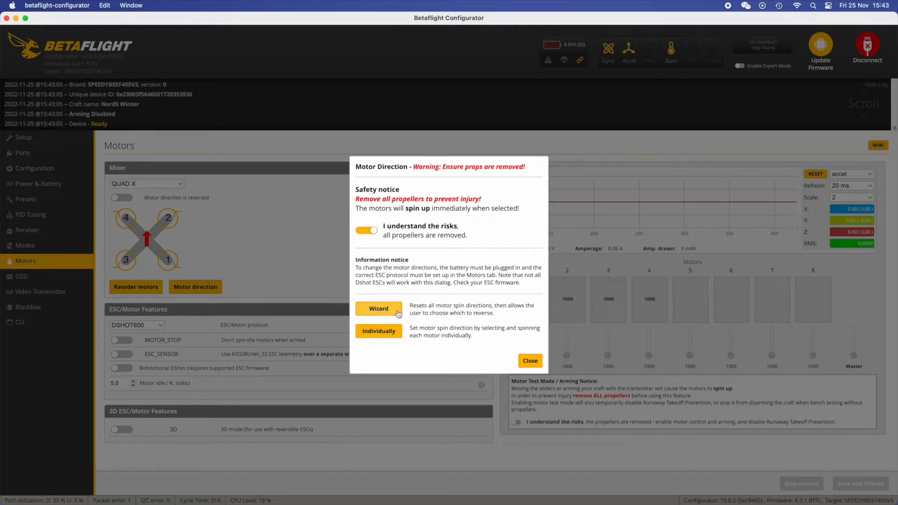
click(378, 308)
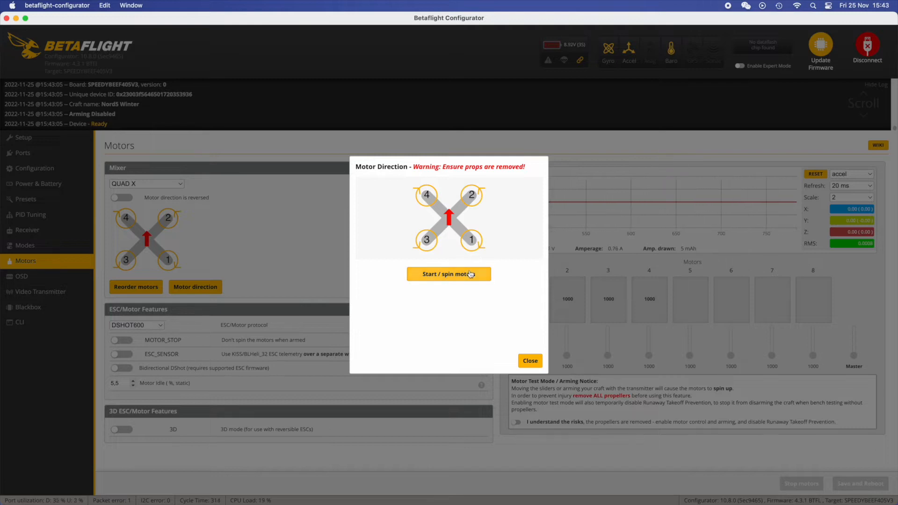
click(448, 274)
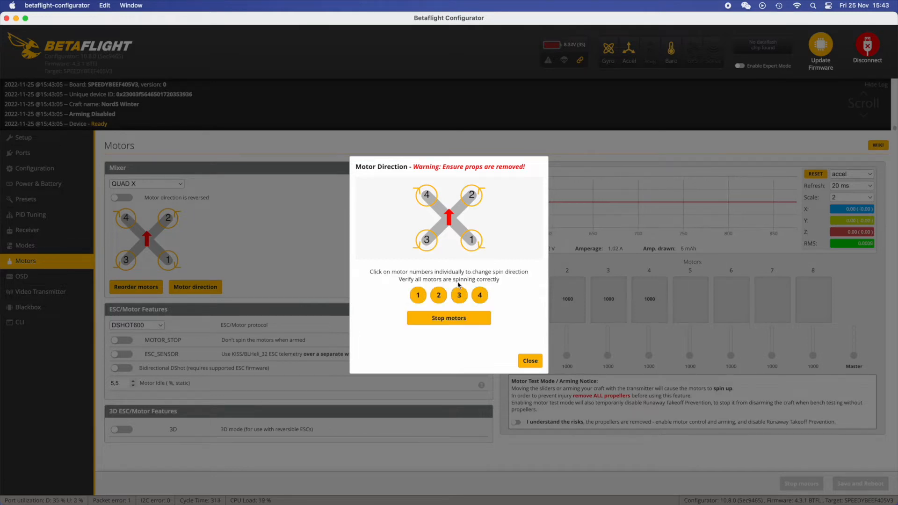
click(417, 294)
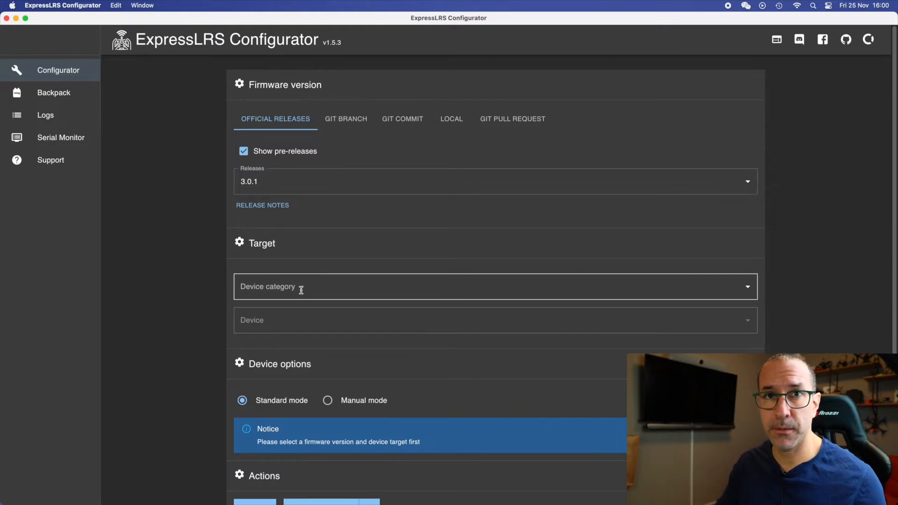
- Select the GEPRC 2.4 GHz category with the Nano 2400 RX target and review its device options
click(493, 286)
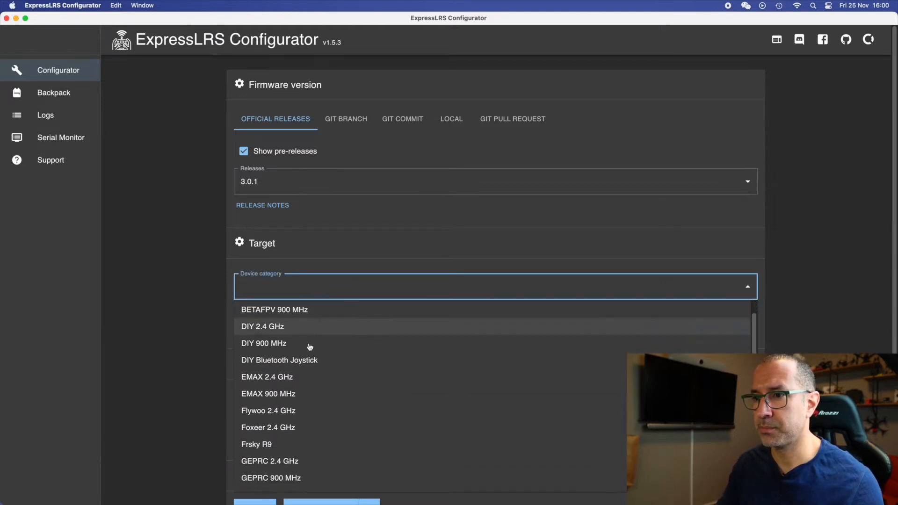
click(269, 460)
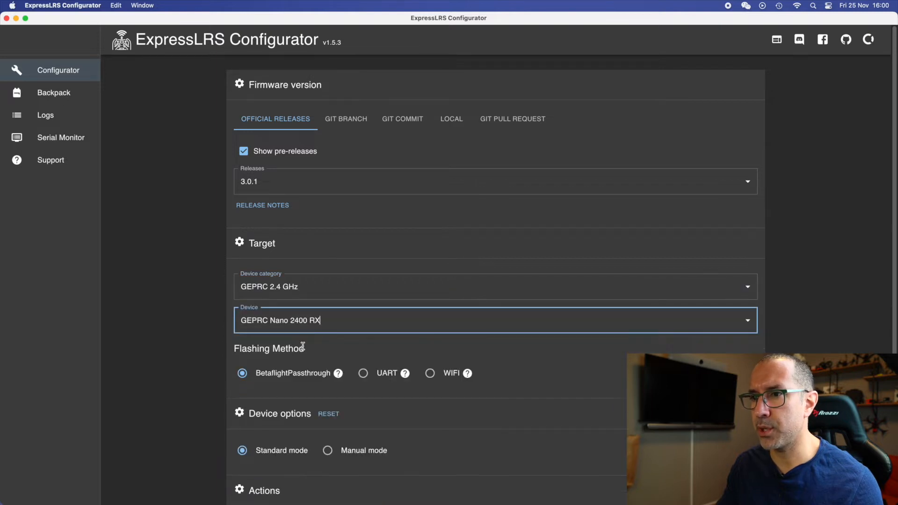
scroll(down, 3)
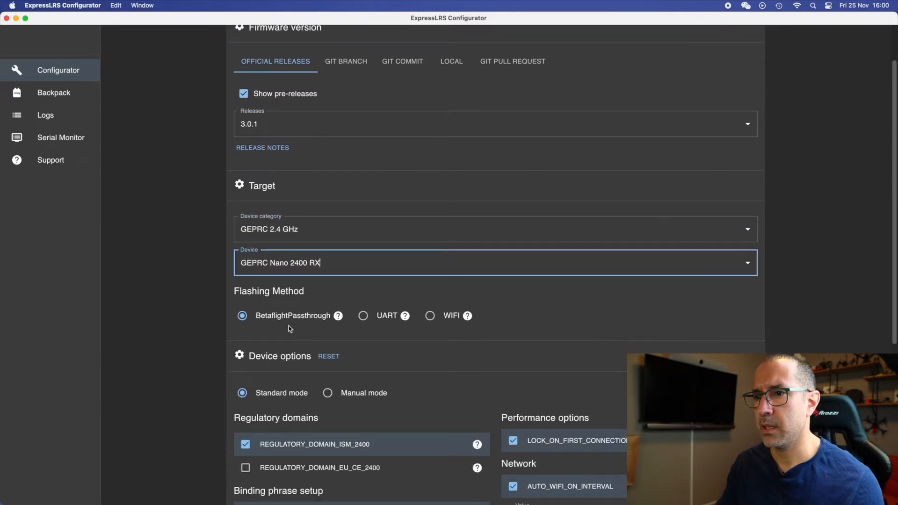
scroll(down, 3)
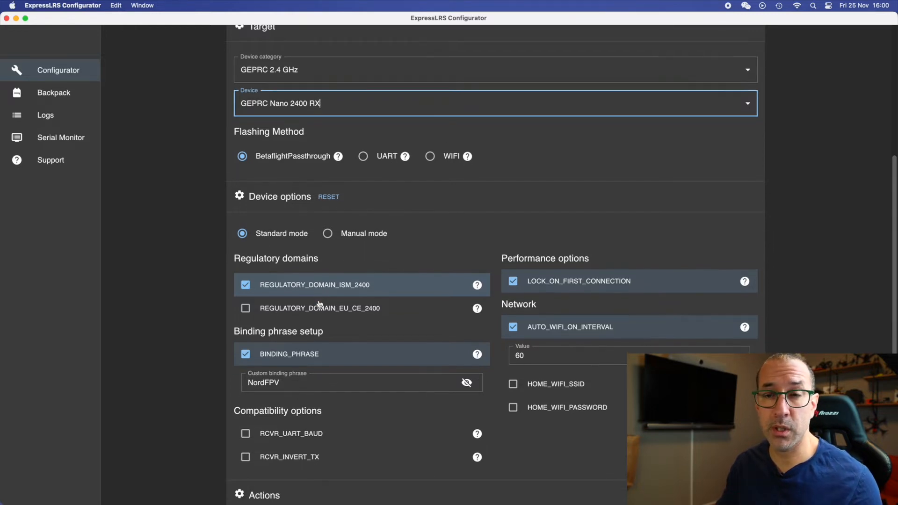
scroll(down, 3)
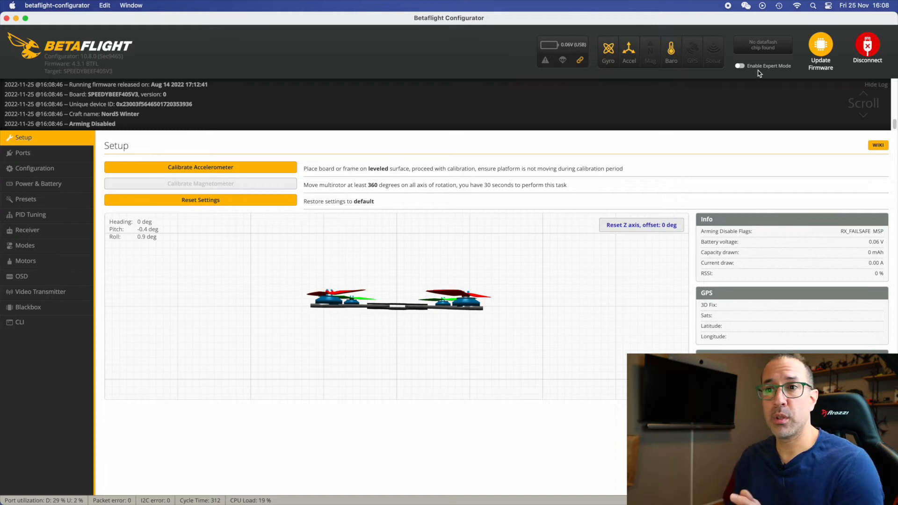
- Return to the connected Nord5 Winter quad in Betaflight and move to the receiver settings
click(27, 230)
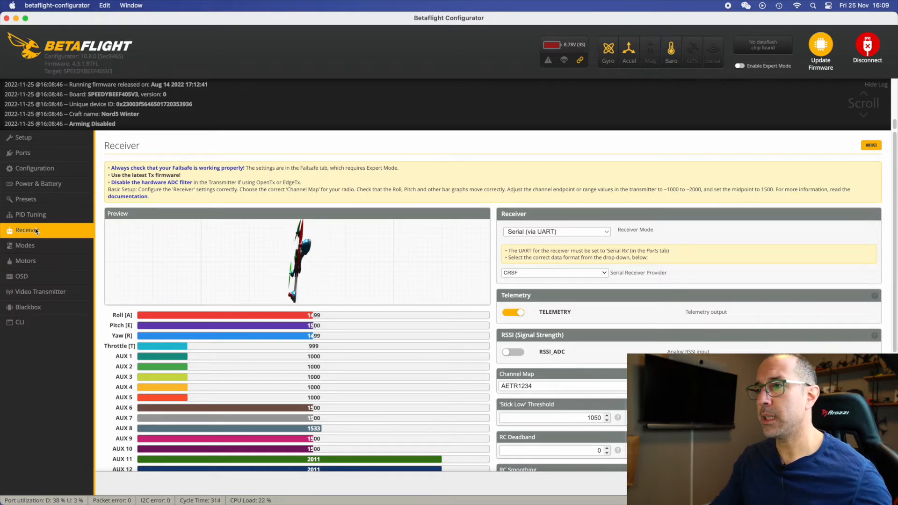
- Change the receiver channel map to RETA1234 and save it to the flight controller
scroll(down, 3)
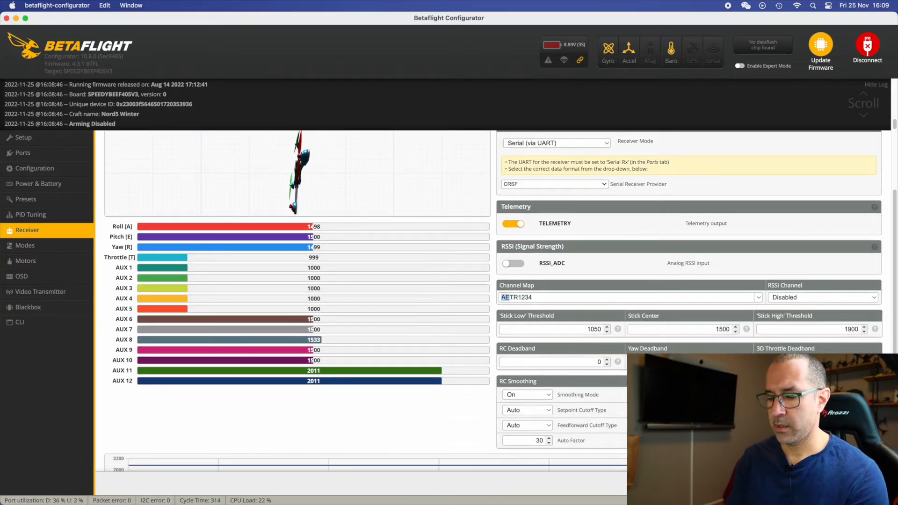
text(RETA1234)
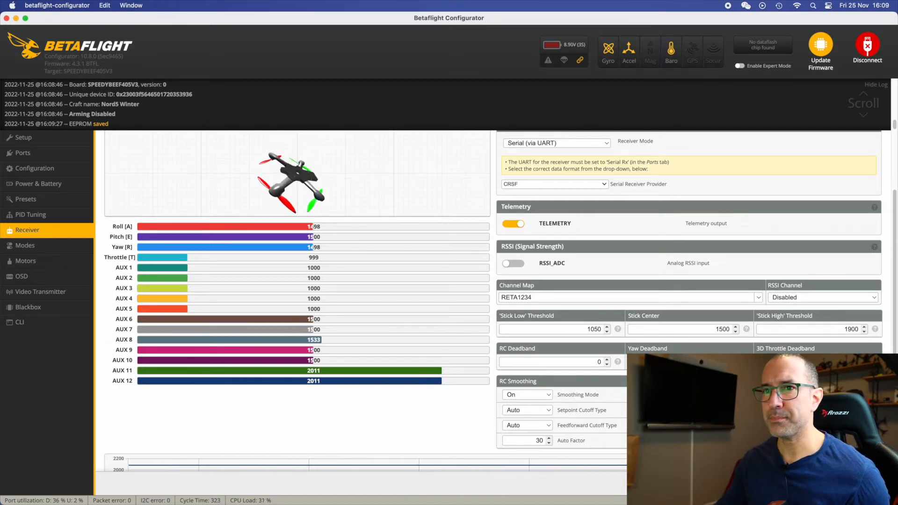
mouse_move(459, 289)
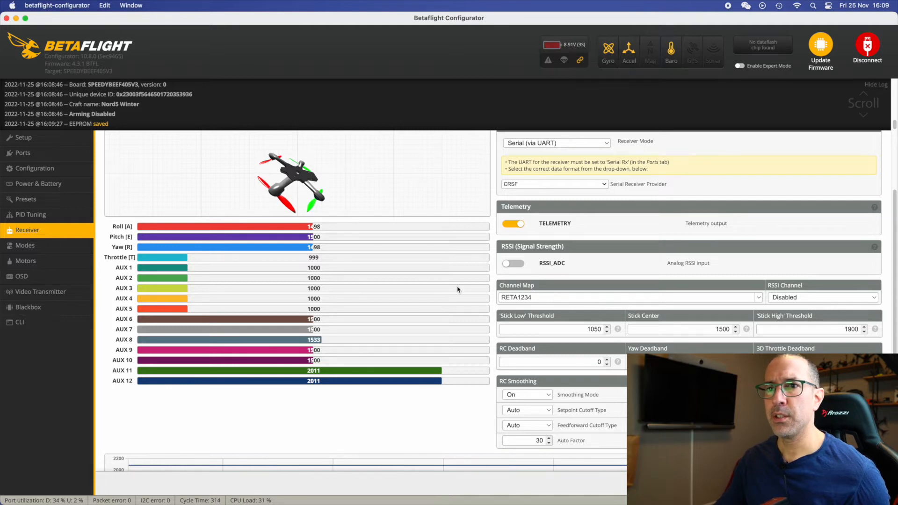
click(24, 245)
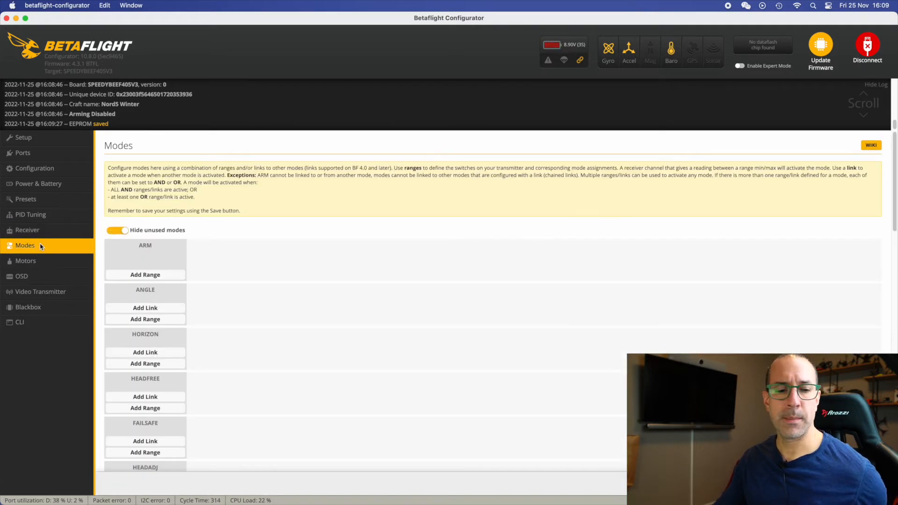
mouse_move(120, 250)
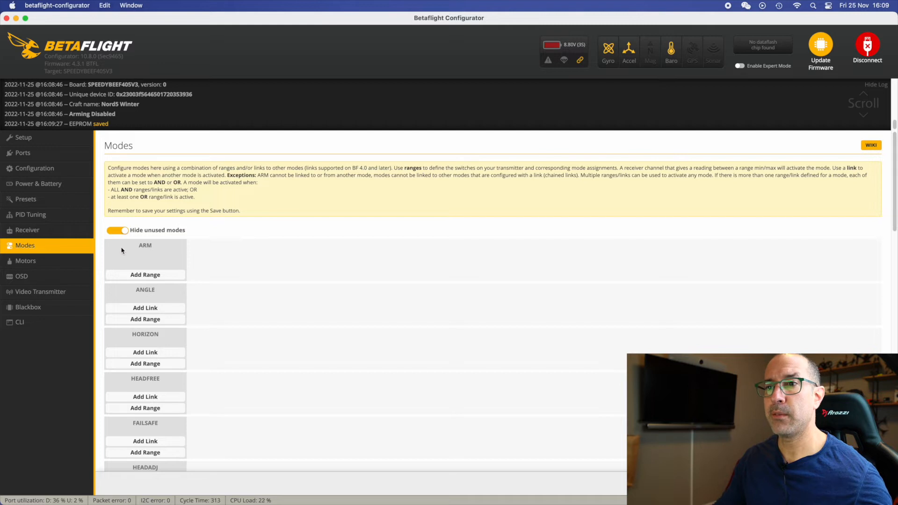
- Add 1300–1700 switch ranges for ARM, ANGLE, HORIZON, BEEPER and PREARM, showing unused modes
click(145, 274)
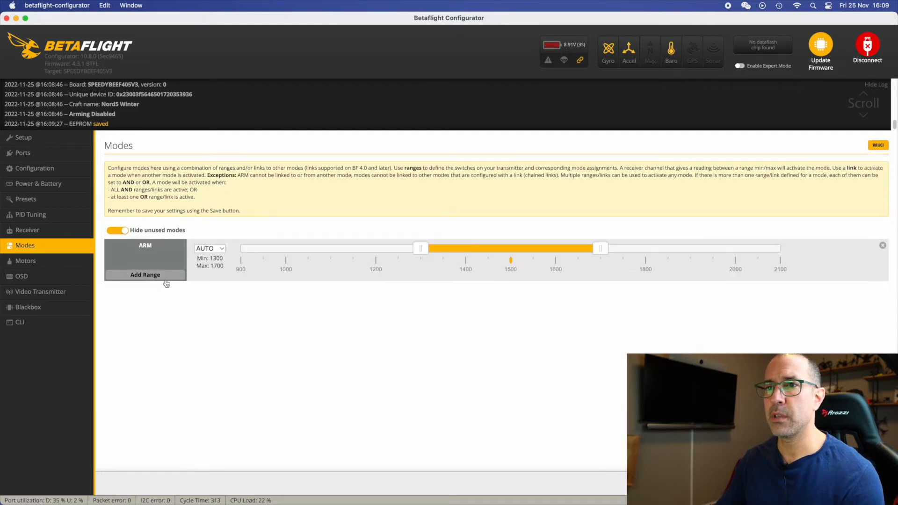
click(116, 230)
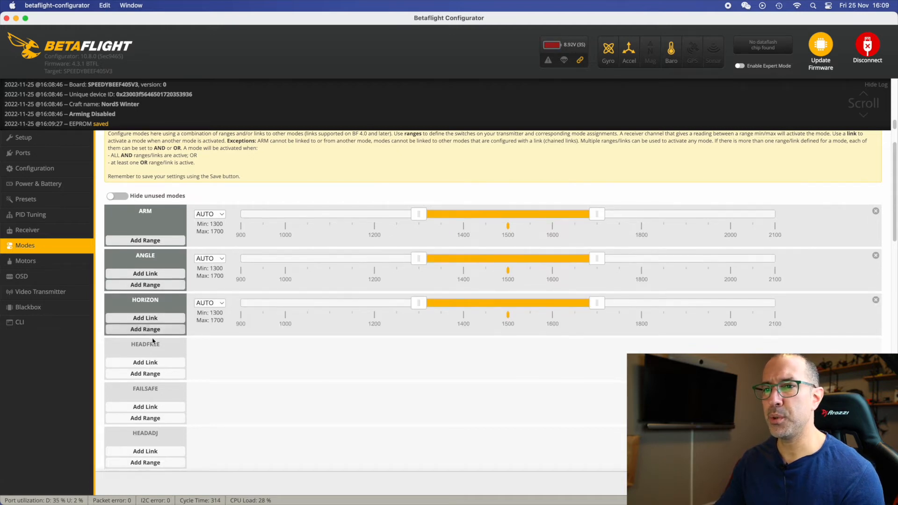
scroll(down, 3)
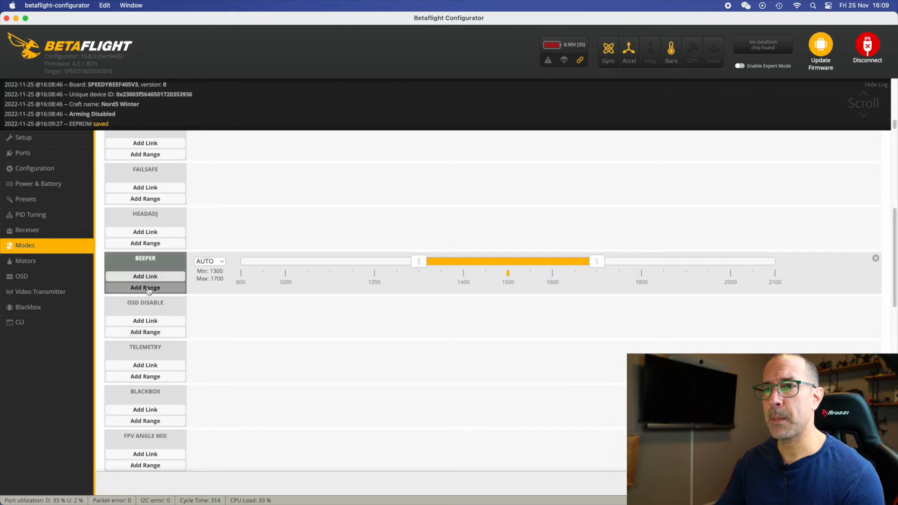
scroll(down, 3)
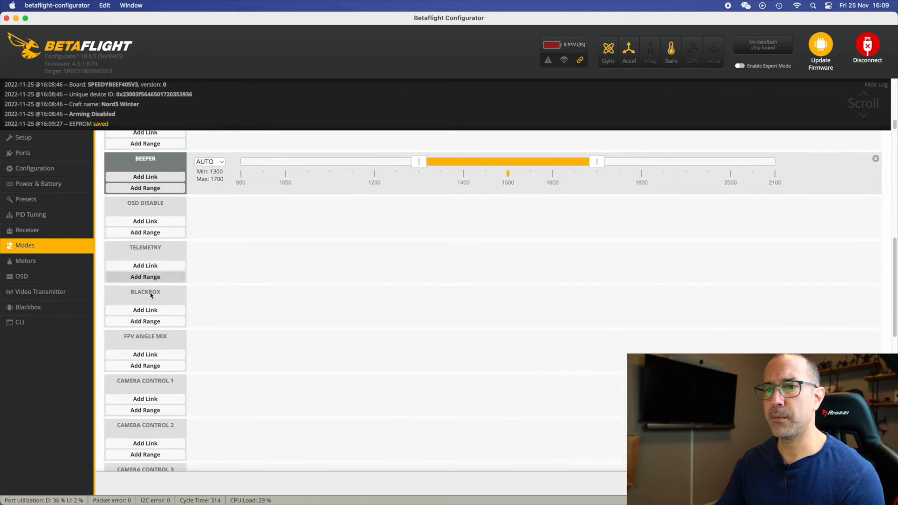
scroll(down, 3)
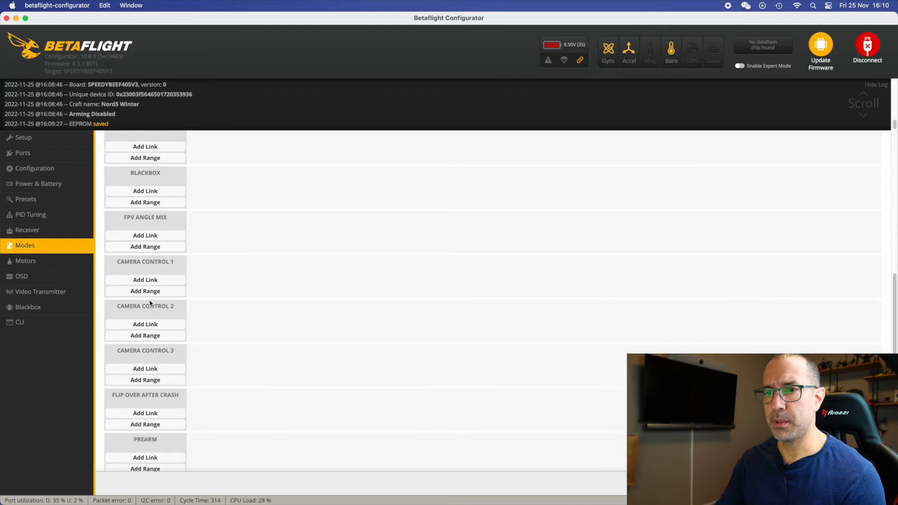
scroll(down, 3)
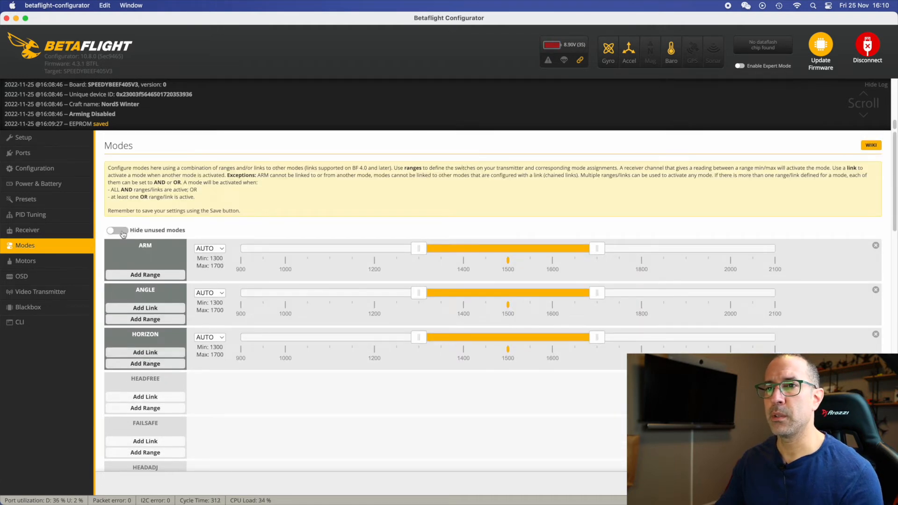
click(116, 231)
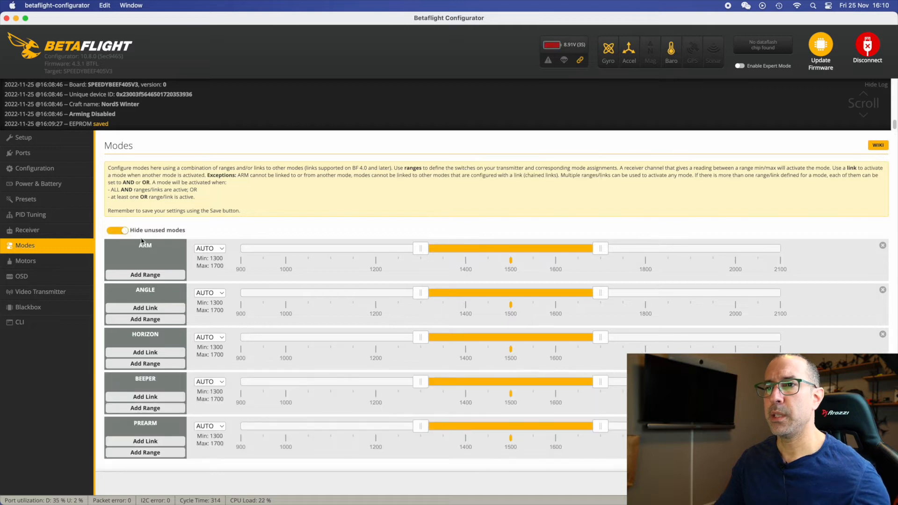
- Assign ARM to AUX1, ANGLE and HORIZON to AUX2, BEEPER to AUX3, PREARM to AUX5, and save
click(209, 247)
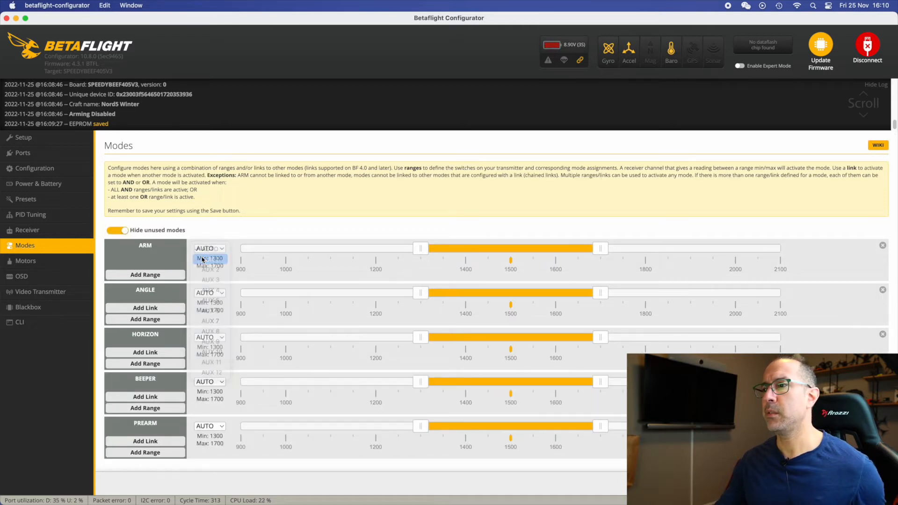
click(208, 258)
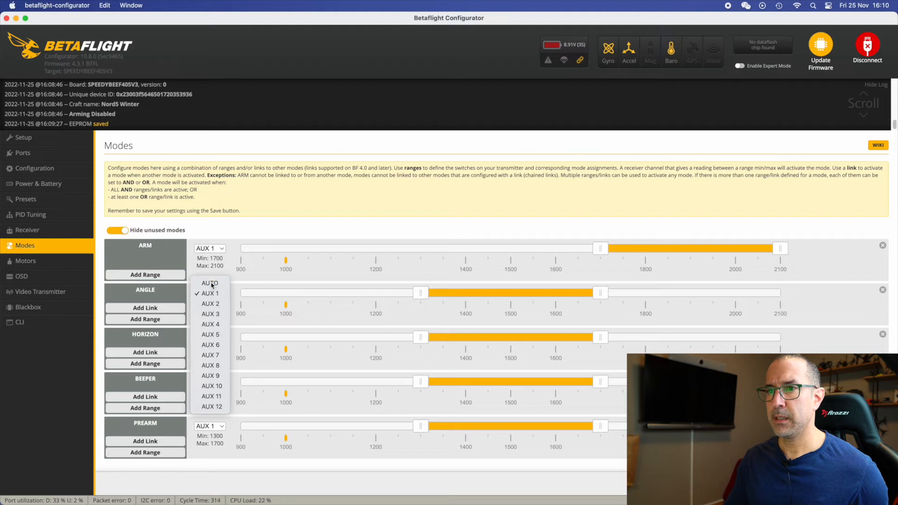
click(210, 304)
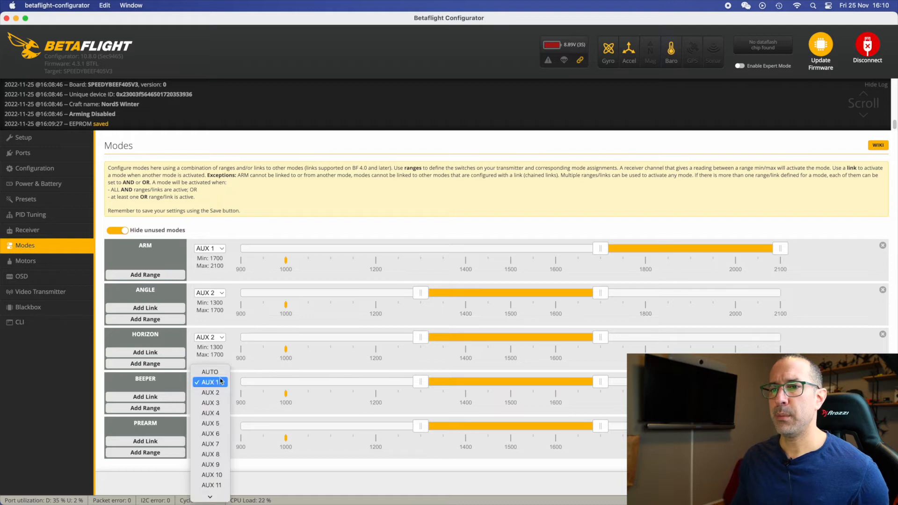
click(211, 402)
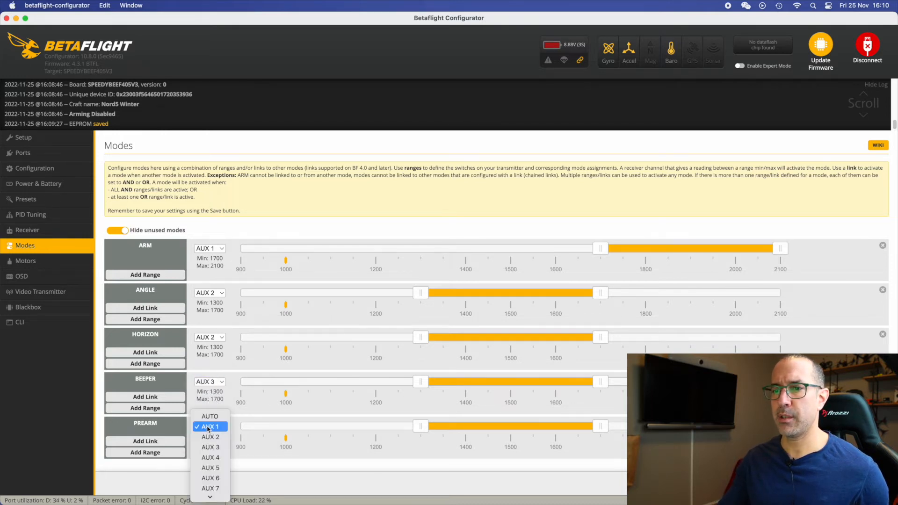
click(209, 467)
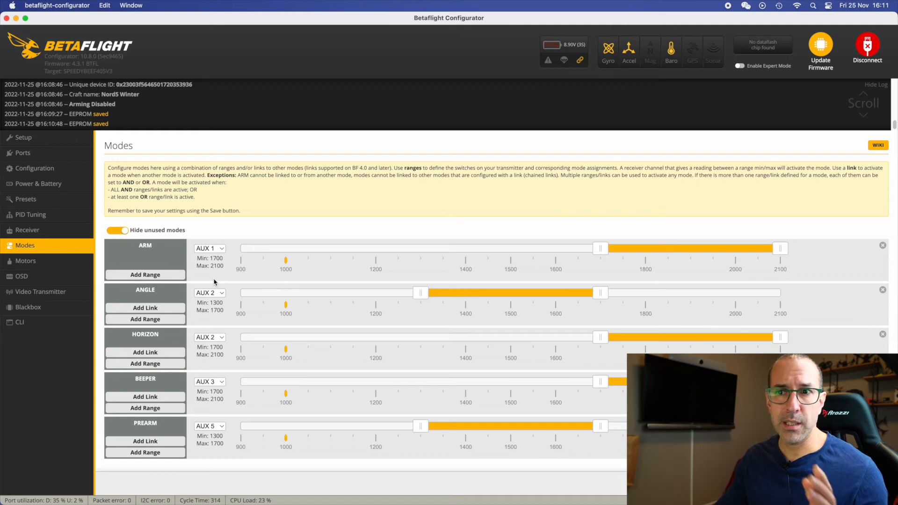
mouse_move(67, 264)
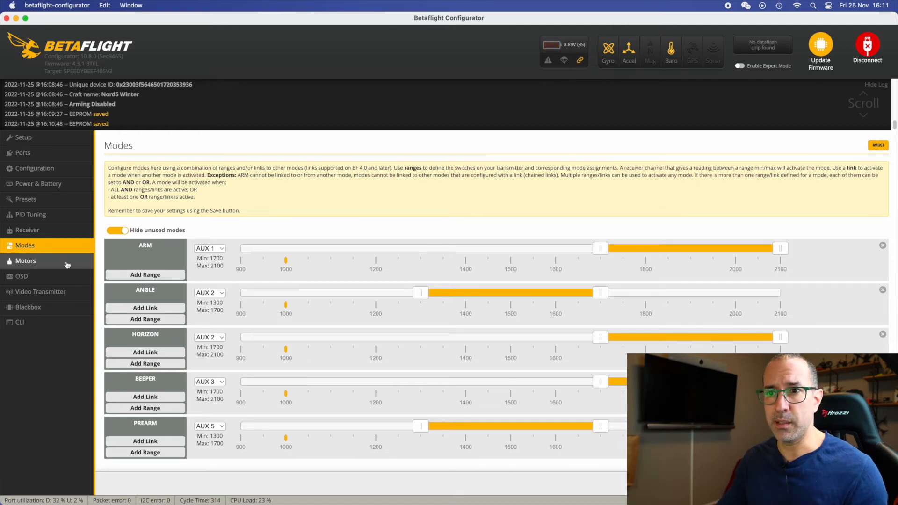
- Show battery average cell voltage and battery voltage on the OSD
click(21, 276)
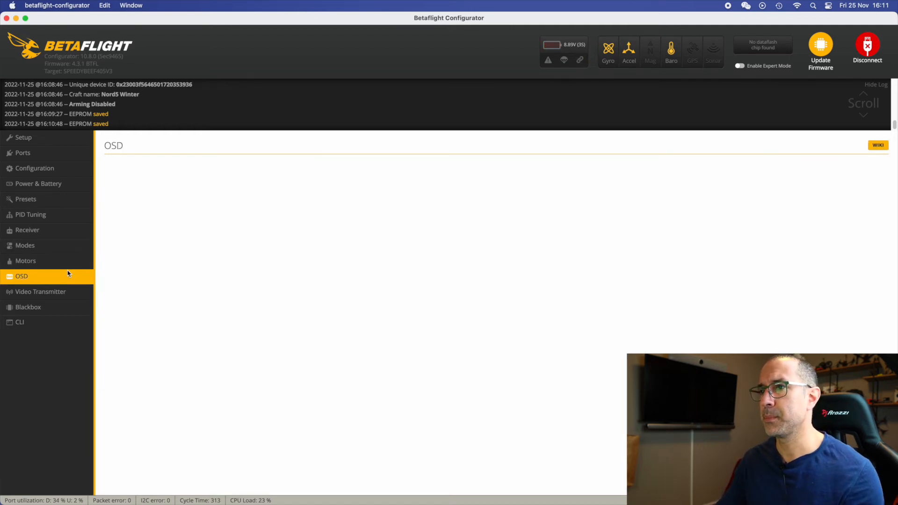
click(21, 276)
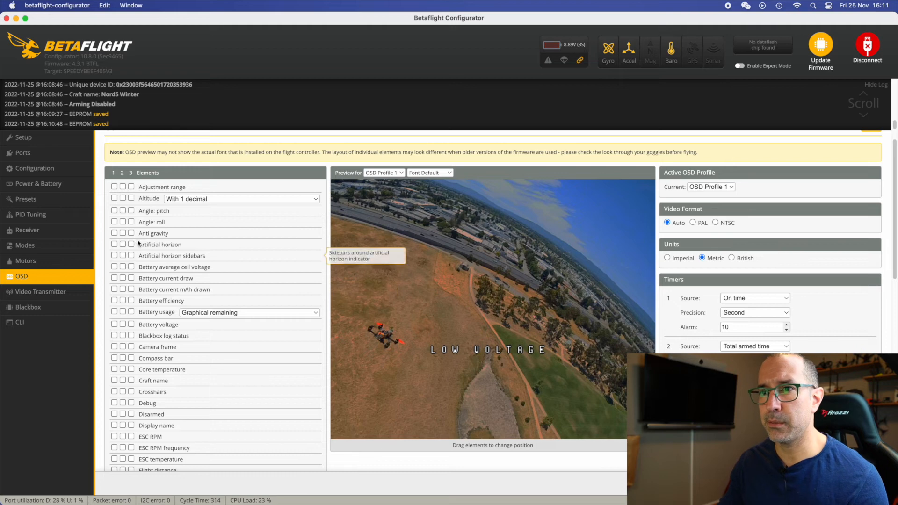
mouse_move(120, 235)
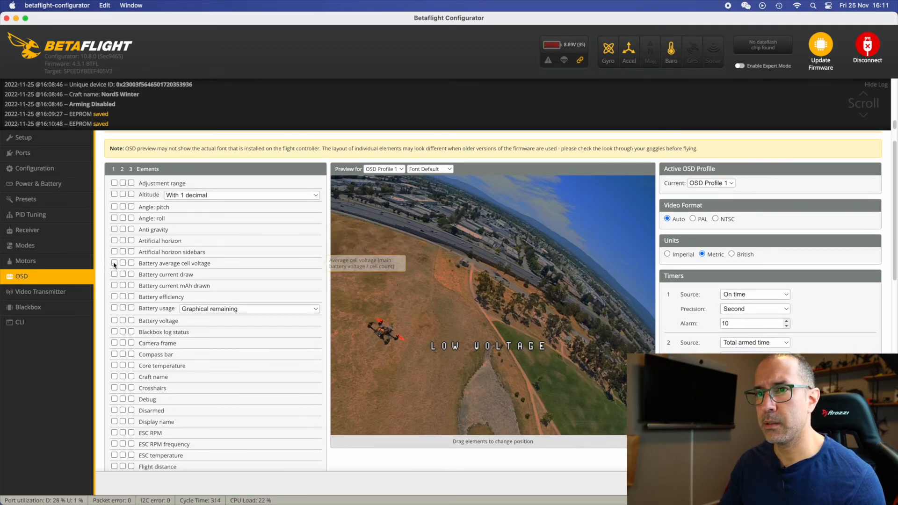
click(114, 263)
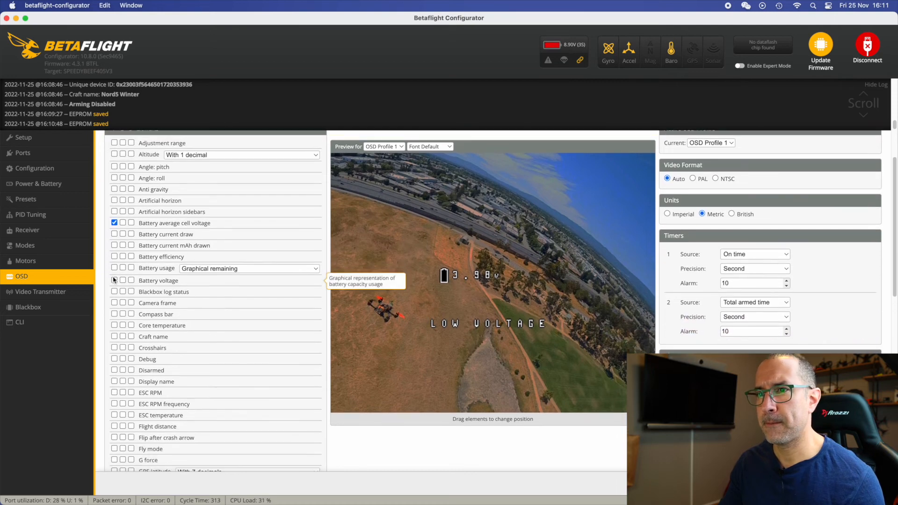
click(114, 281)
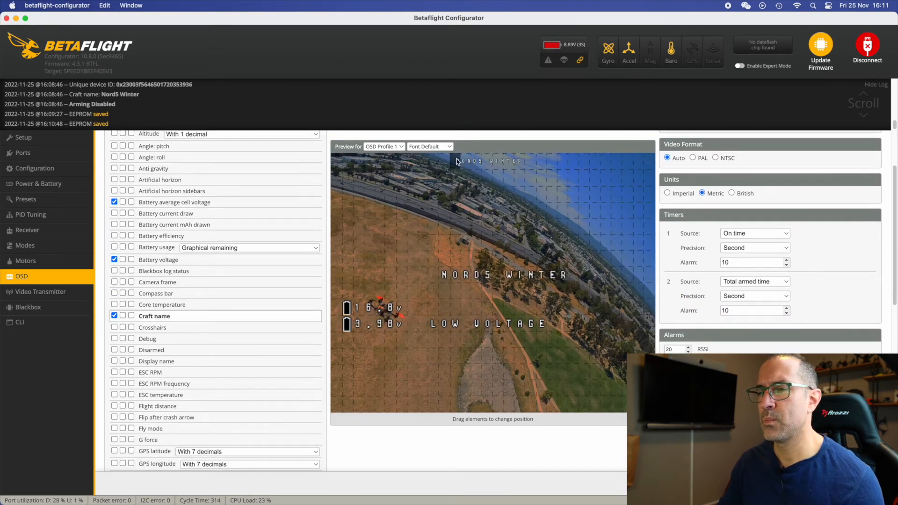
- Add link quality and altitude to the OSD display
scroll(down, 3)
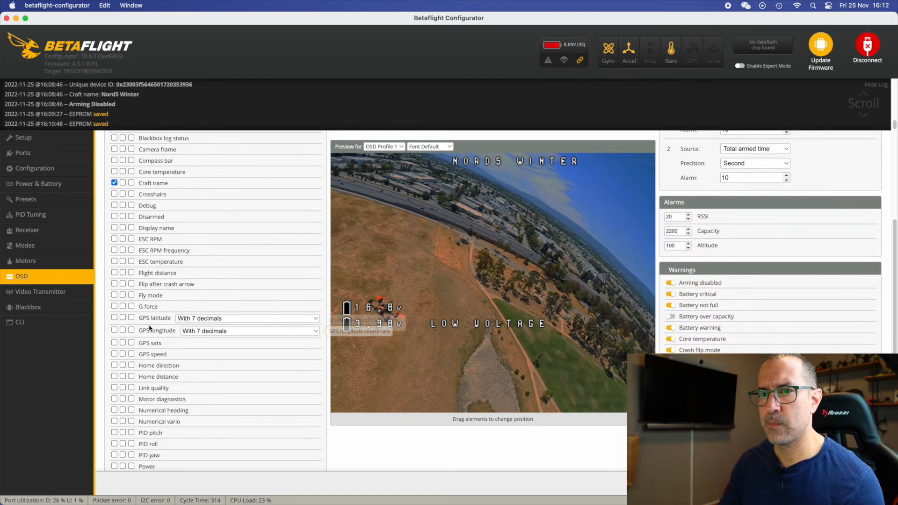
click(115, 355)
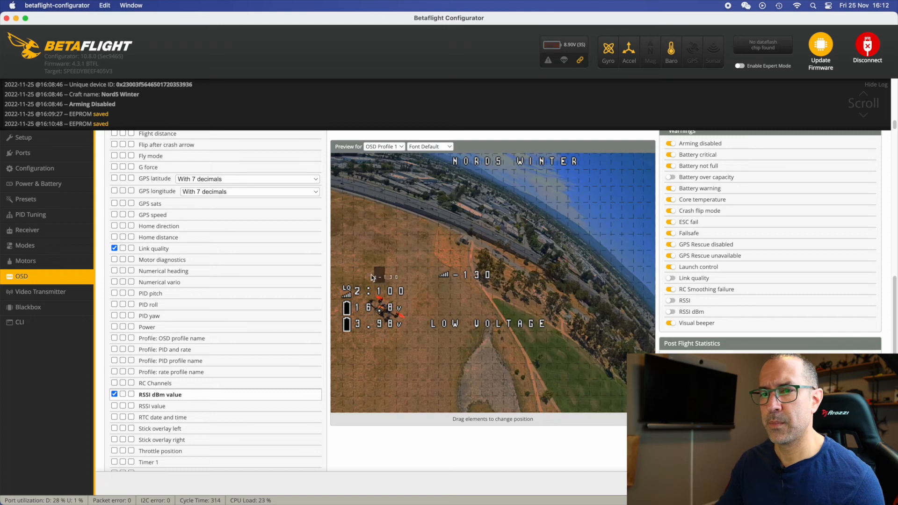
scroll(down, 3)
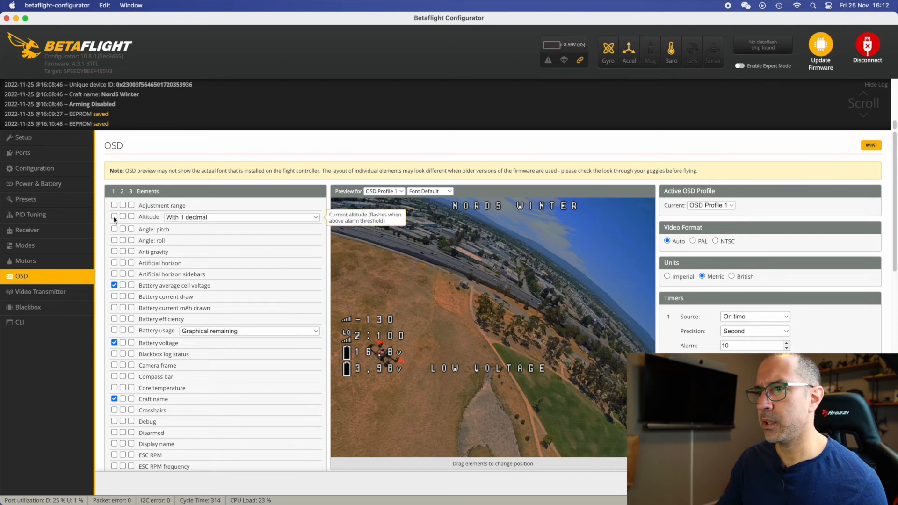
click(114, 217)
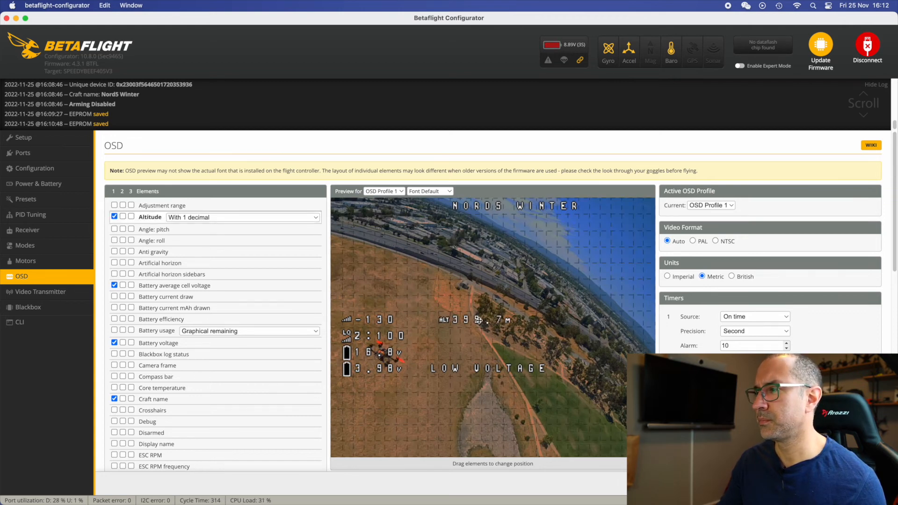
click(30, 230)
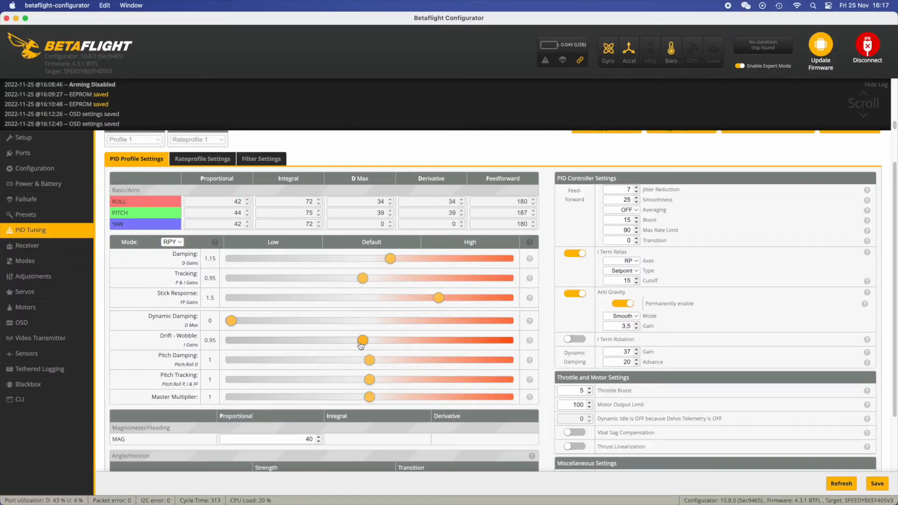
- Lower the drift-wobble I-gain slider to 0.9 in PID Tuning
drag(370, 396, 425, 416)
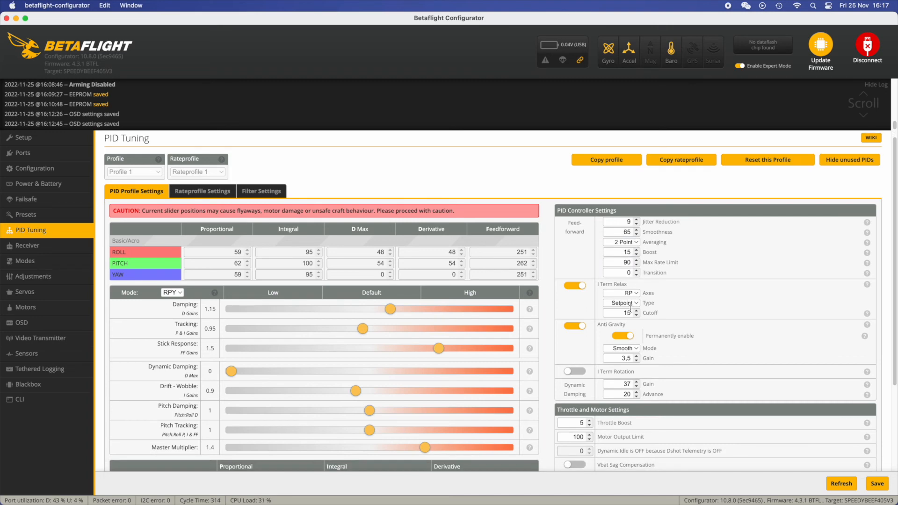
scroll(down, 3)
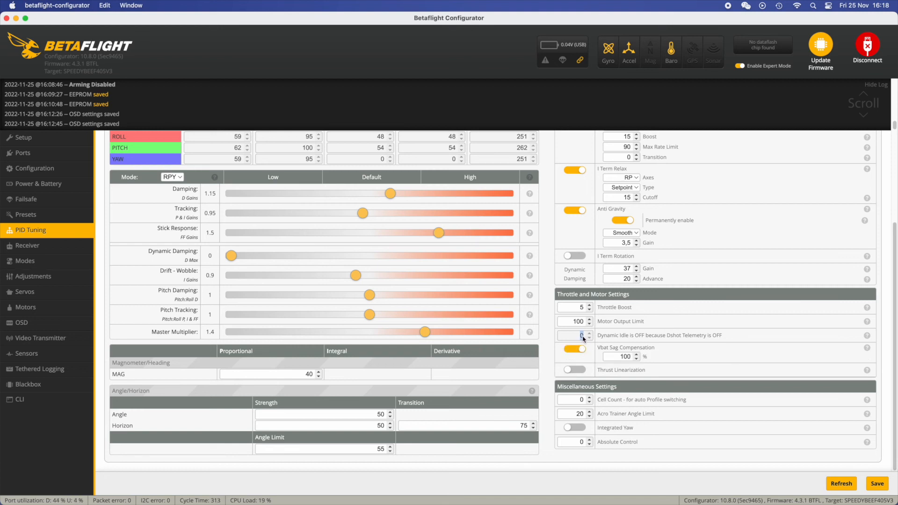
mouse_move(591, 354)
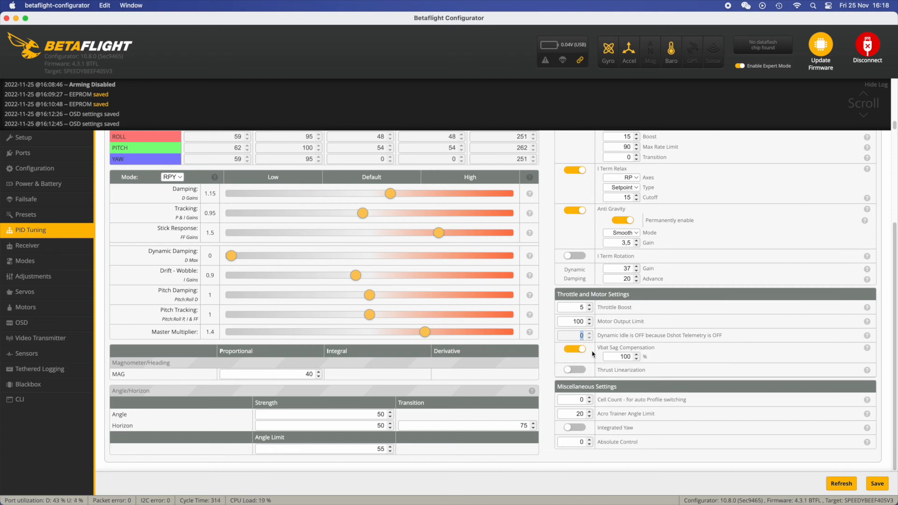